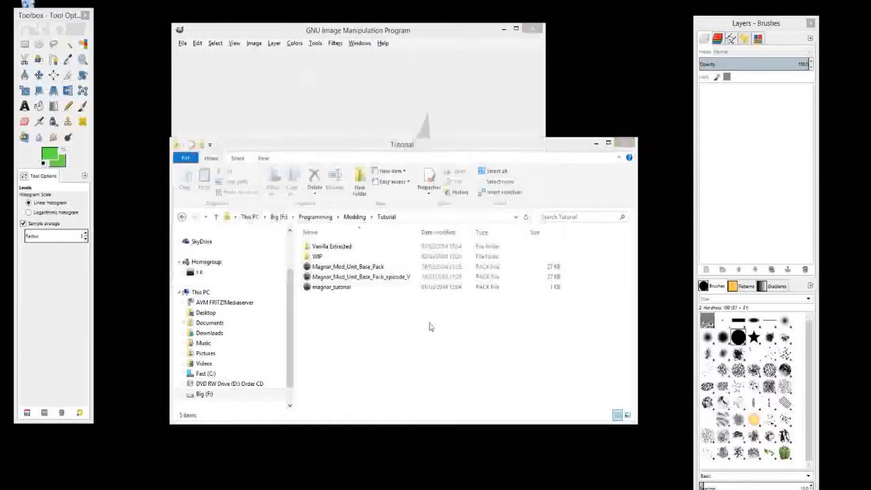
Open Vanilla Extracted and browse to its man models folder, selecting armour.
{"action": "right_click", "coordinate": [332, 247]}
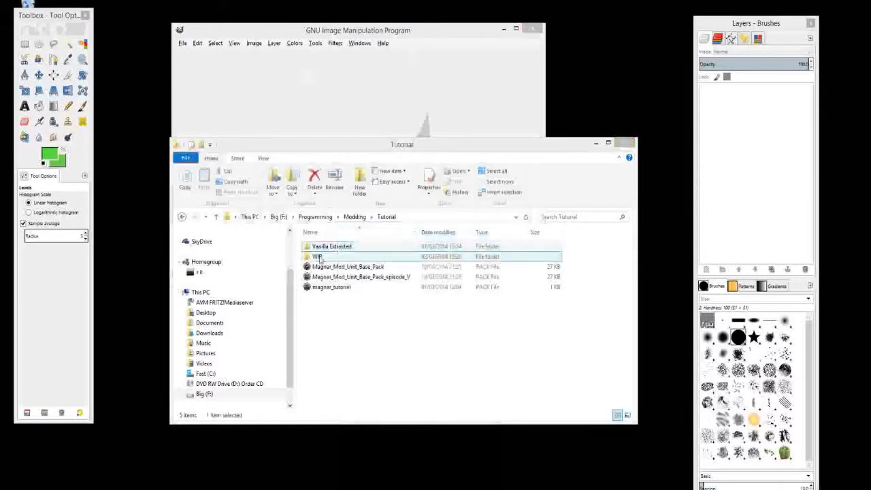
{"action": "double_click", "coordinate": [332, 246]}
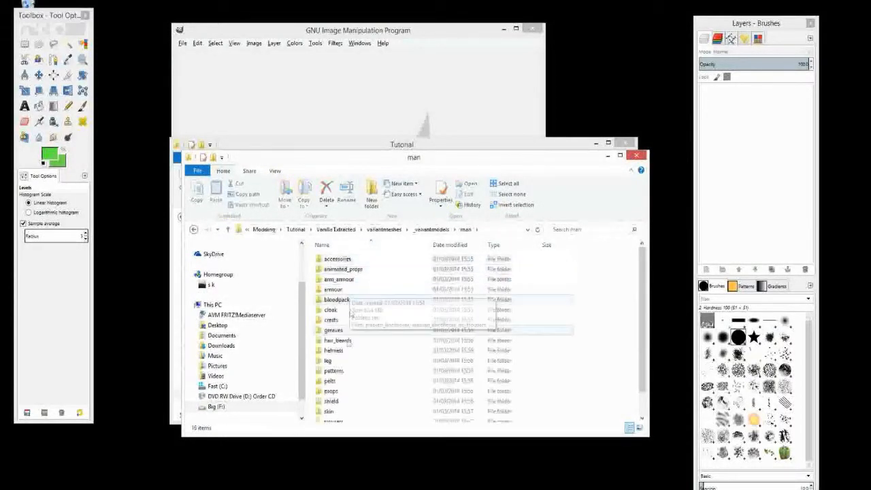
{"action": "left_click", "coordinate": [334, 290]}
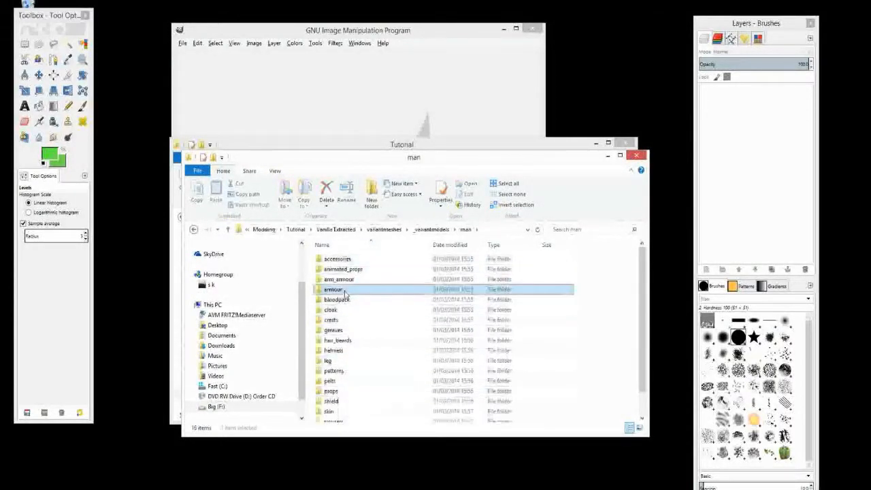
Open armour > tex and inspect the briton_chainmail and carthaginian_linothorax_a_diffuse textures.
{"action": "double_click", "coordinate": [334, 289]}
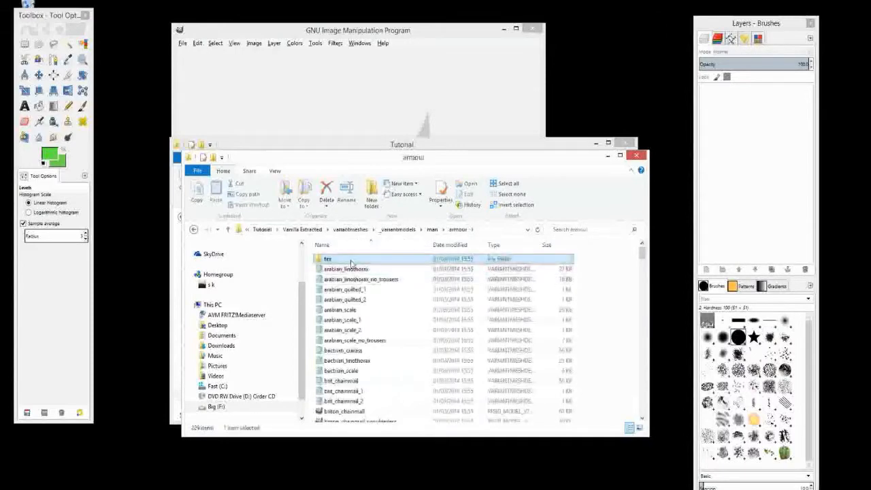
{"action": "double_click", "coordinate": [328, 259]}
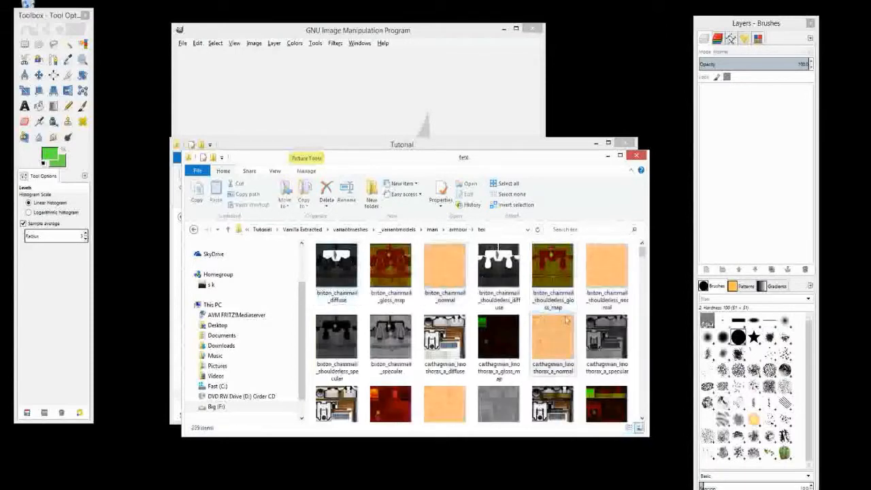
{"action": "left_click", "coordinate": [444, 267]}
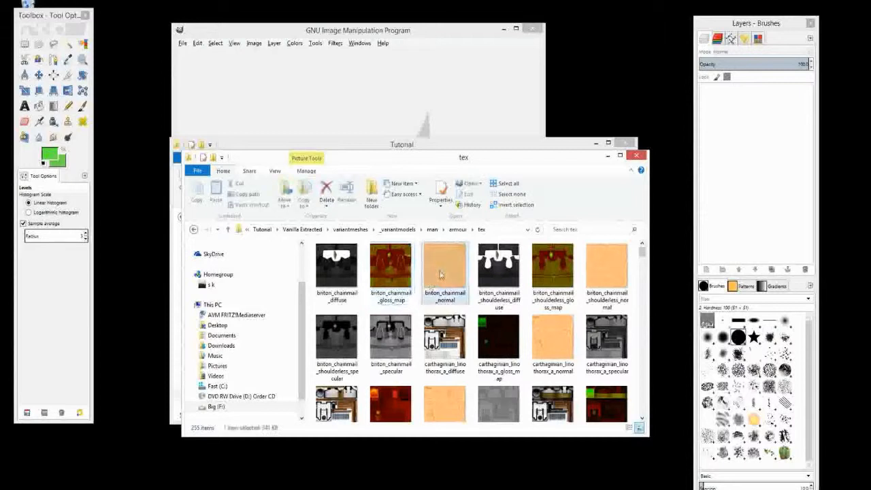
{"action": "left_click", "coordinate": [336, 266]}
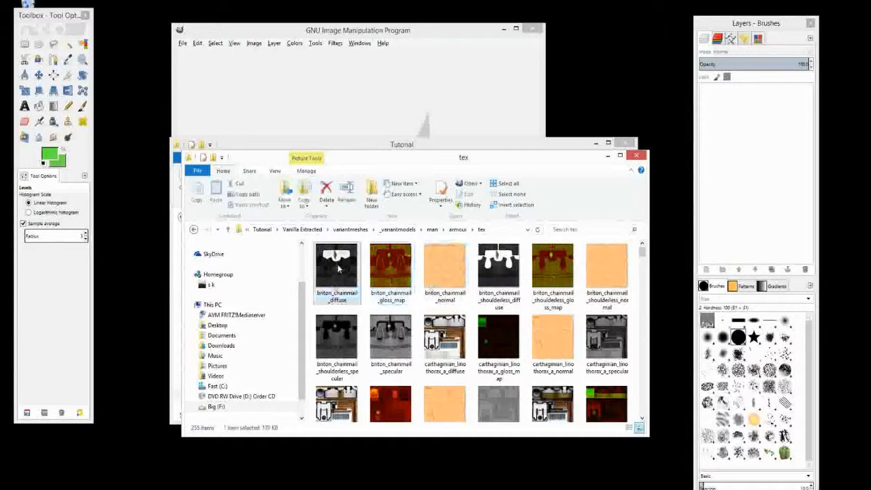
{"action": "left_click", "coordinate": [445, 265]}
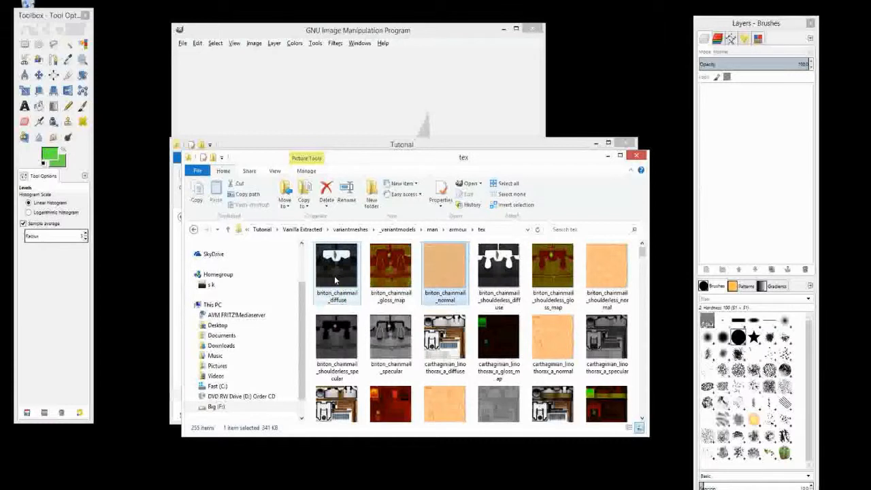
{"action": "mouse_move", "coordinate": [379, 294]}
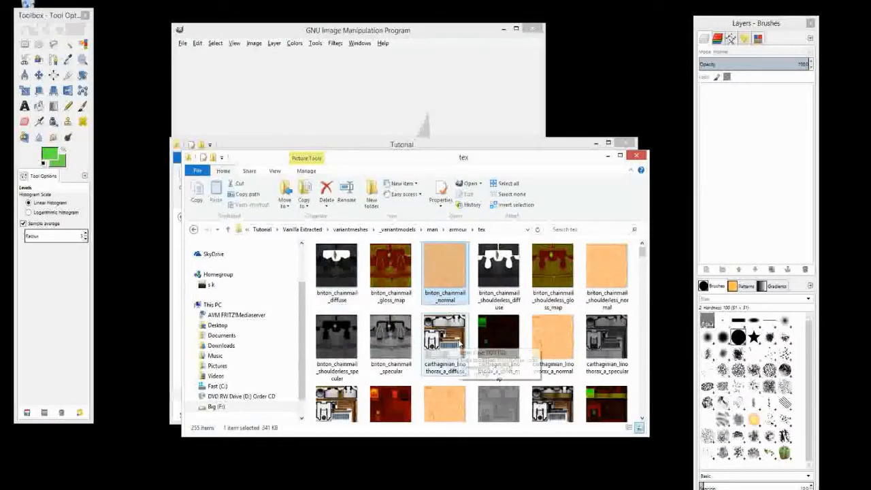
{"action": "mouse_move", "coordinate": [450, 264]}
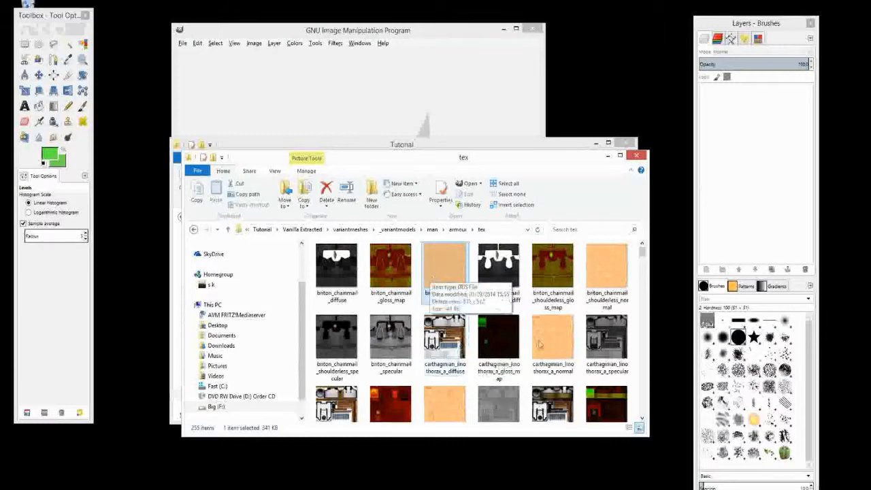
{"action": "left_click", "coordinate": [445, 337]}
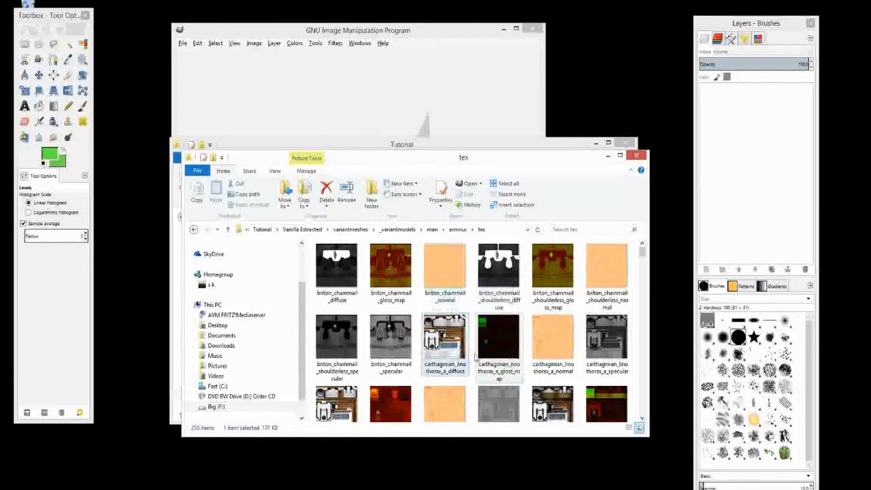
{"action": "mouse_move", "coordinate": [439, 334]}
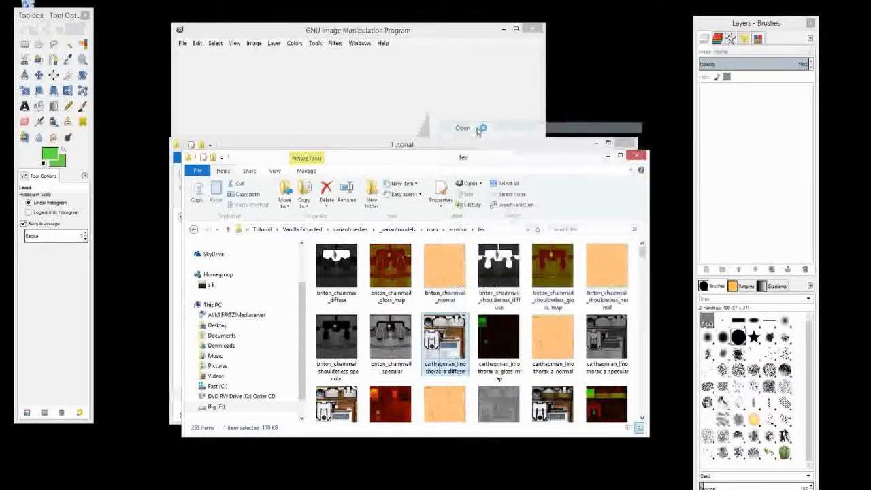
Open carthaginian_linothorax_a_diffuse in GIMP, confirming Load DDS without mipmaps.
{"action": "left_click", "coordinate": [463, 128]}
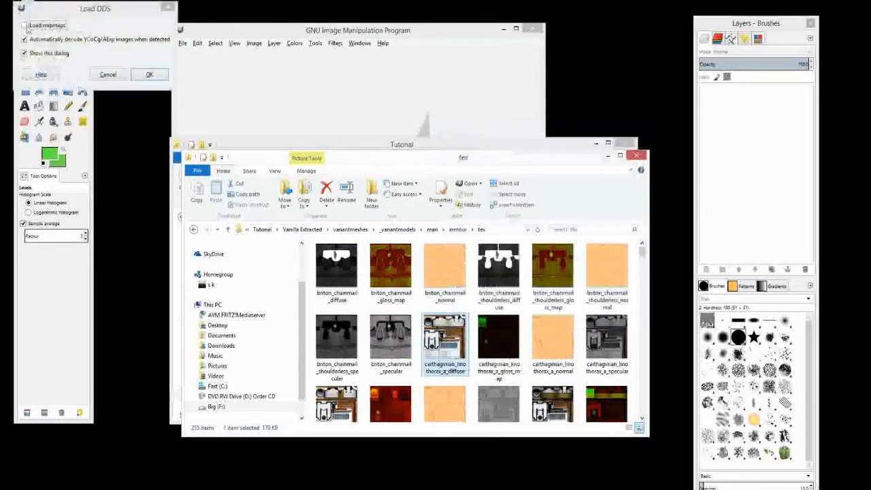
{"action": "left_click", "coordinate": [150, 75]}
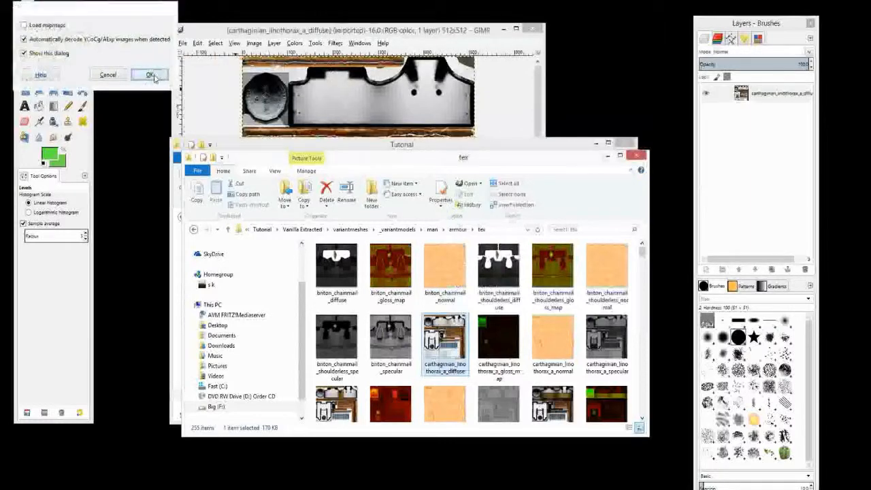
{"action": "left_click", "coordinate": [150, 75]}
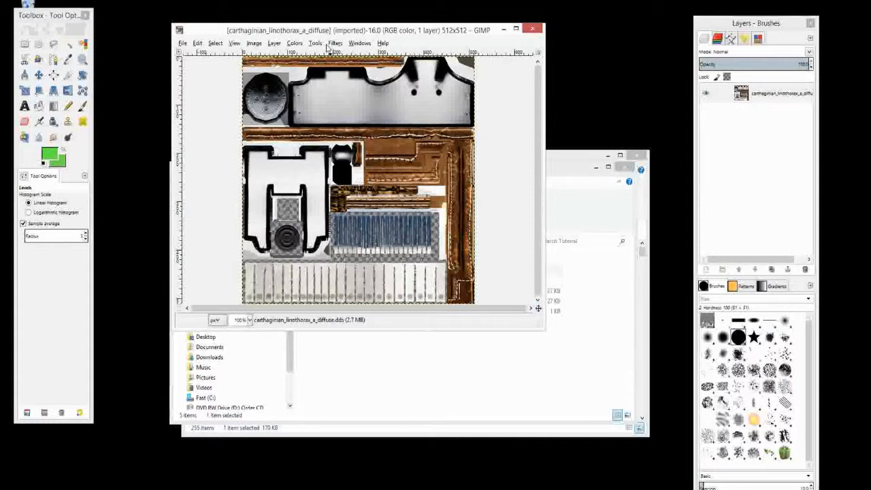
Open the Normalmap filter with scale 3, toggling Invert X/Y on and back off.
{"action": "left_click", "coordinate": [335, 43]}
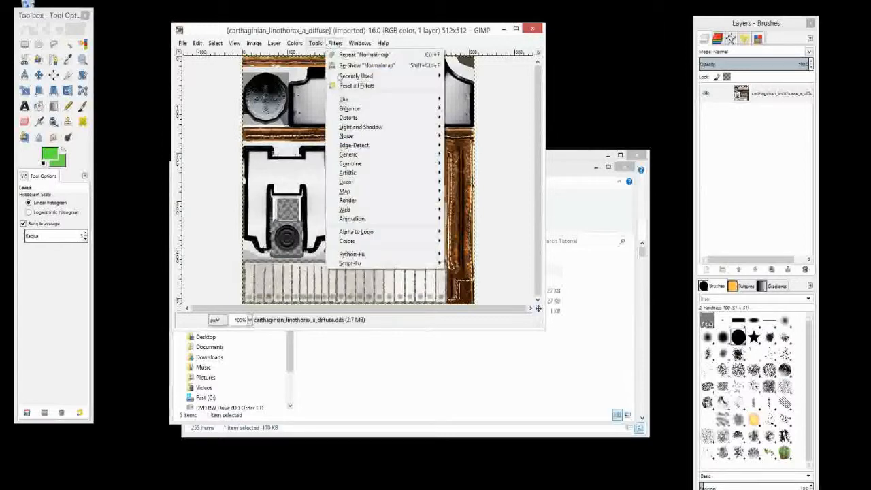
{"action": "mouse_move", "coordinate": [347, 181]}
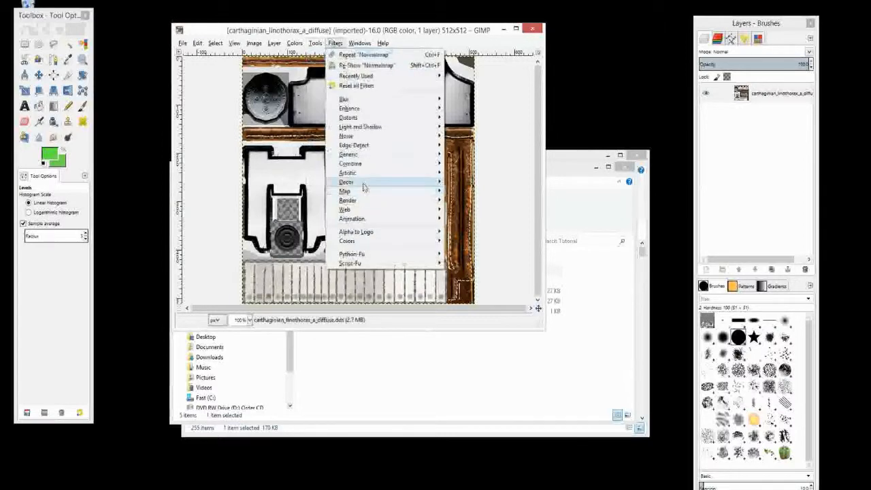
{"action": "mouse_move", "coordinate": [345, 191]}
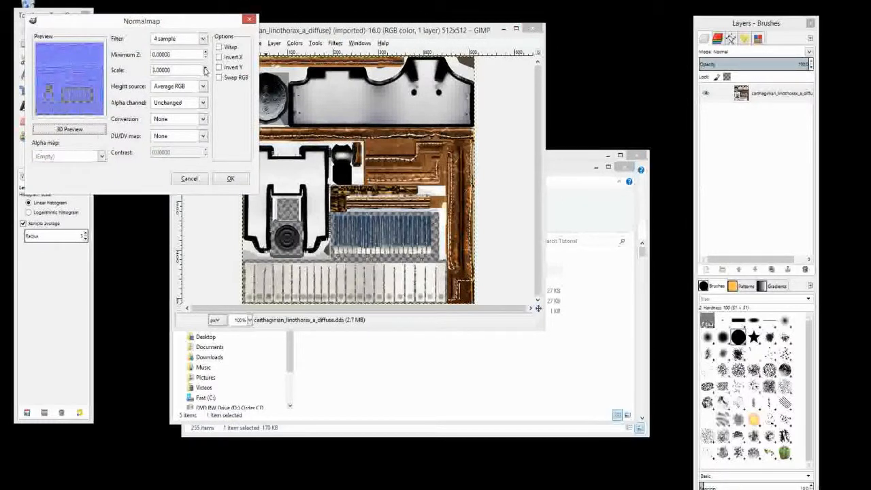
{"action": "left_click", "coordinate": [220, 67]}
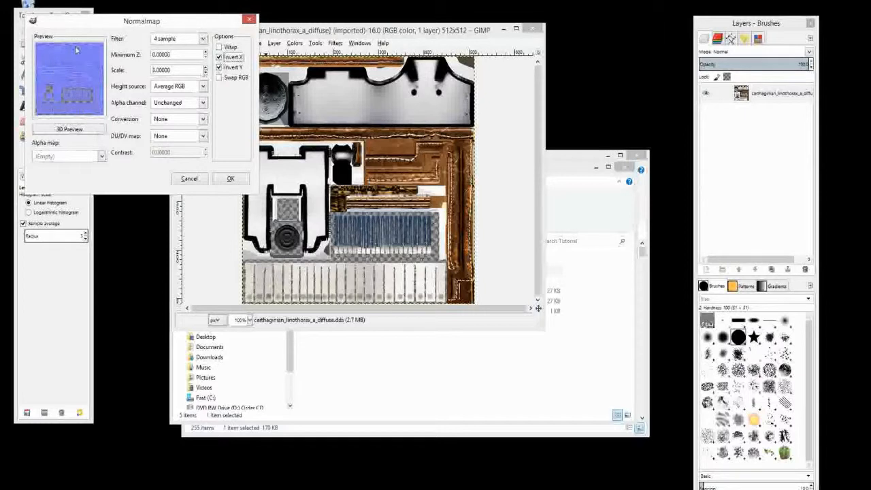
{"action": "left_click", "coordinate": [219, 67]}
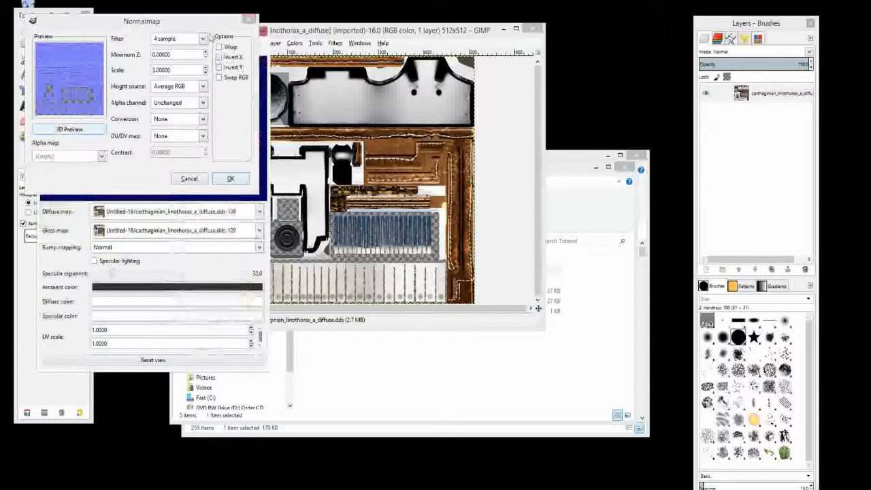
{"action": "left_click", "coordinate": [69, 129]}
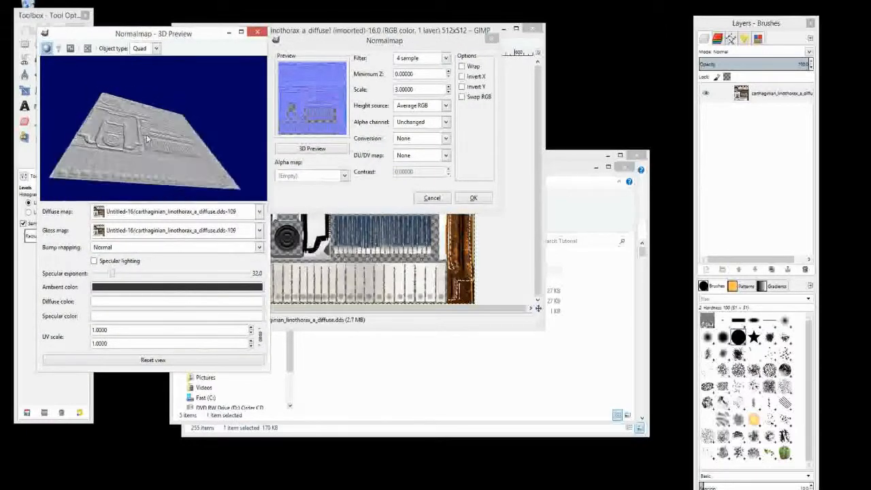
{"action": "left_click_drag", "start_coordinate": [147, 139], "coordinate": [119, 152]}
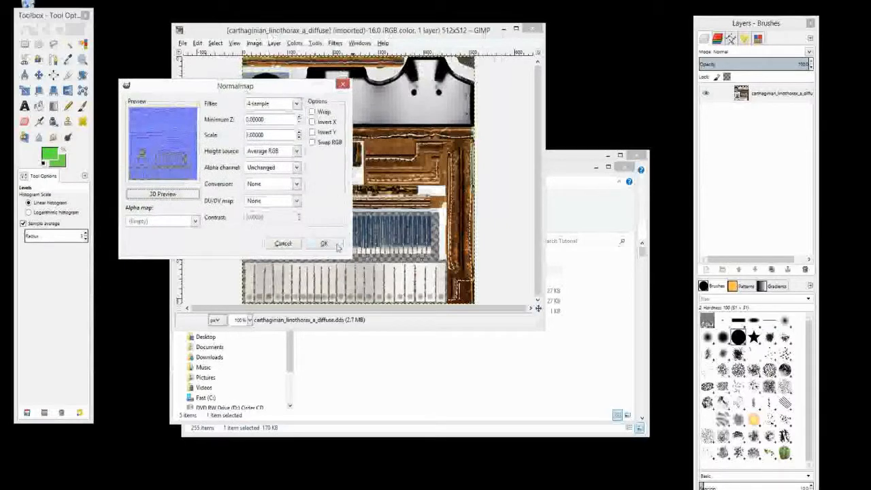
Apply the Normalmap filter with OK to produce the blue normal map.
{"action": "left_click", "coordinate": [325, 244]}
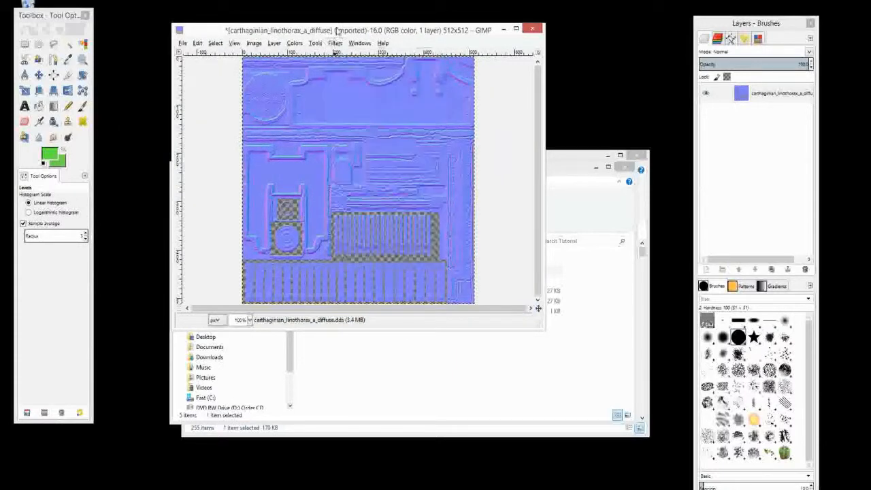
{"action": "mouse_move", "coordinate": [351, 134]}
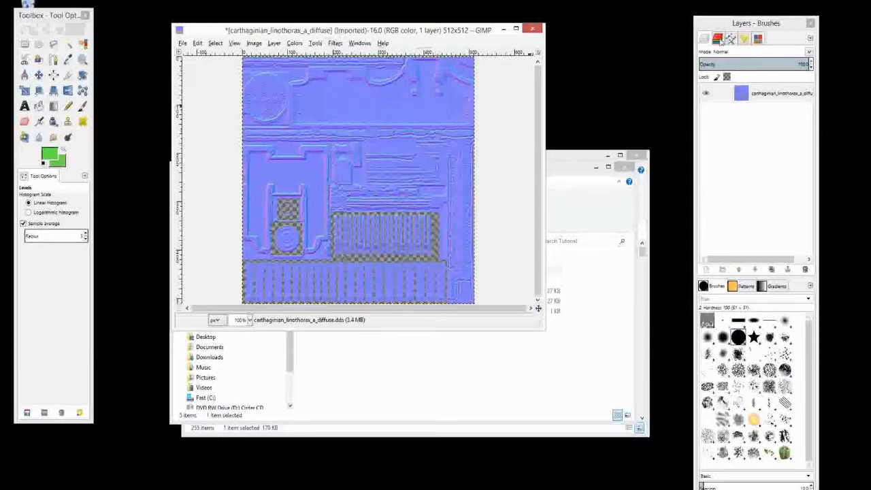
Duplicate the Red channel in the Channels tab, then reselect the texture layer.
{"action": "left_click", "coordinate": [719, 39]}
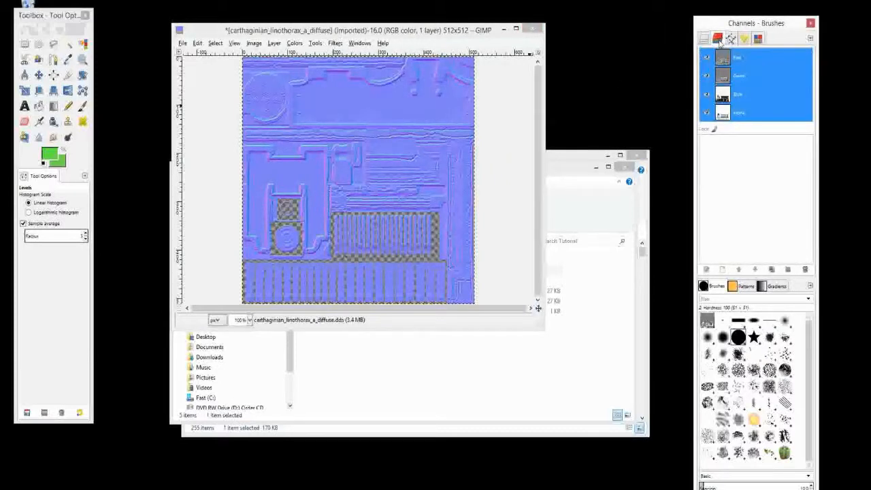
{"action": "mouse_move", "coordinate": [719, 42]}
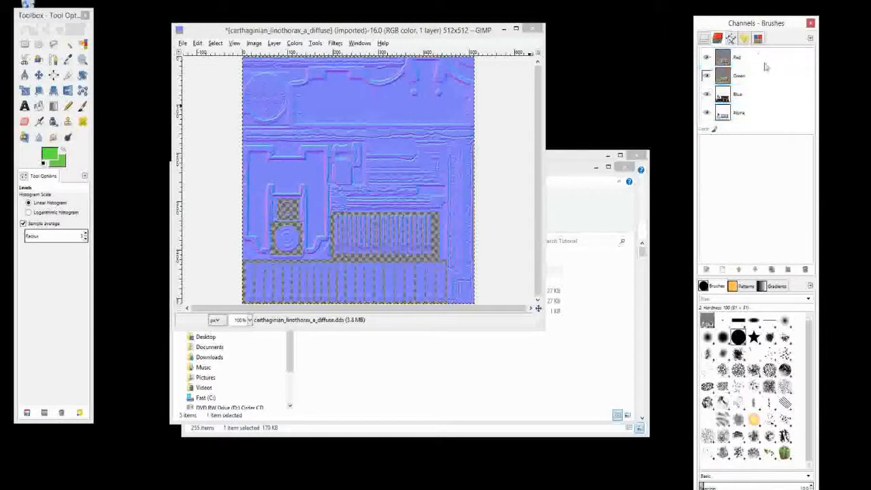
{"action": "right_click", "coordinate": [737, 57]}
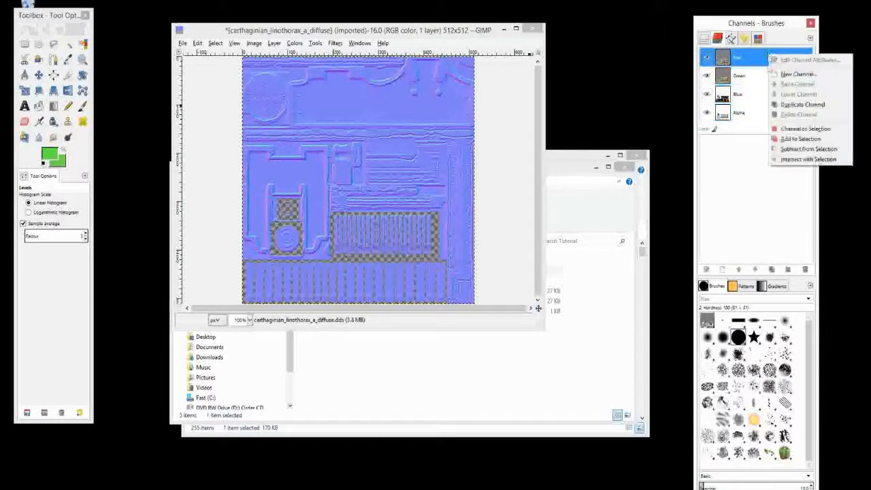
{"action": "left_click", "coordinate": [802, 104]}
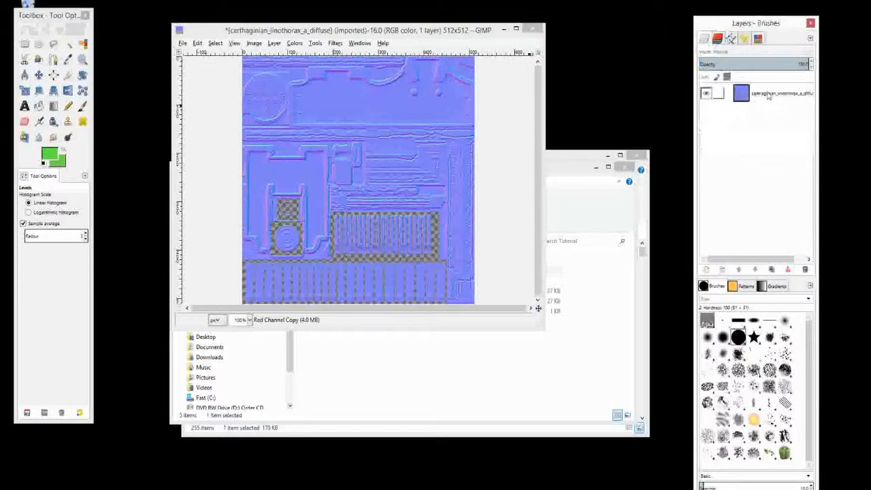
{"action": "left_click", "coordinate": [769, 93]}
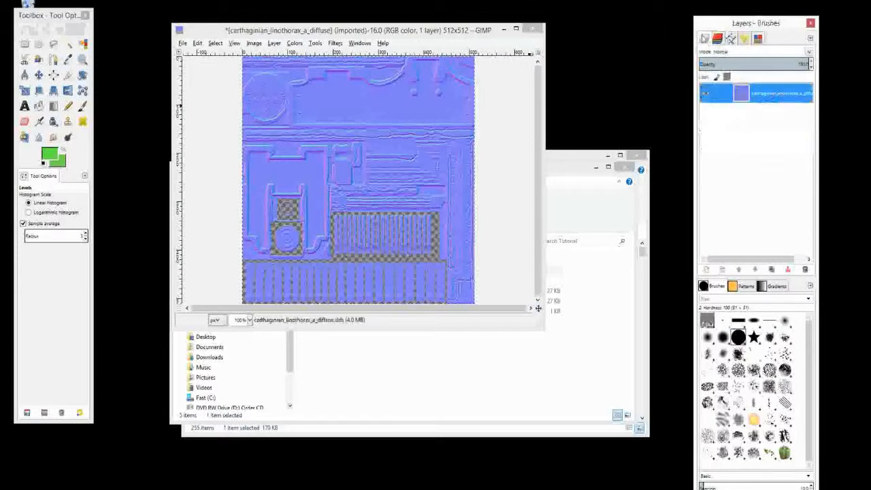
{"action": "mouse_move", "coordinate": [706, 39]}
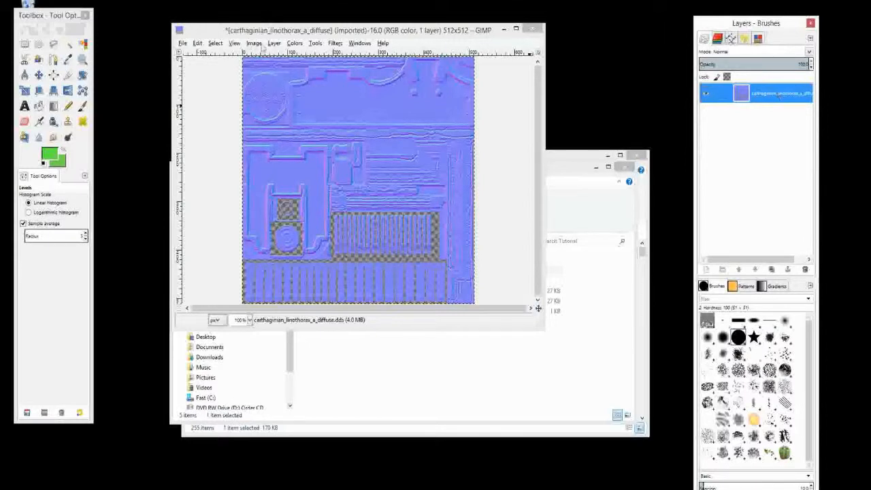
In Levels on the Red channel, drag the black output slider fully right.
{"action": "left_click", "coordinate": [295, 43]}
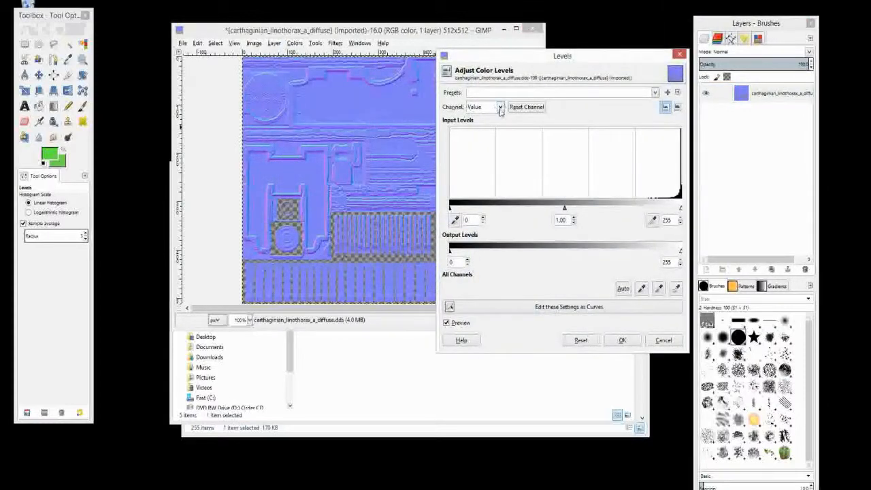
{"action": "left_click", "coordinate": [484, 107]}
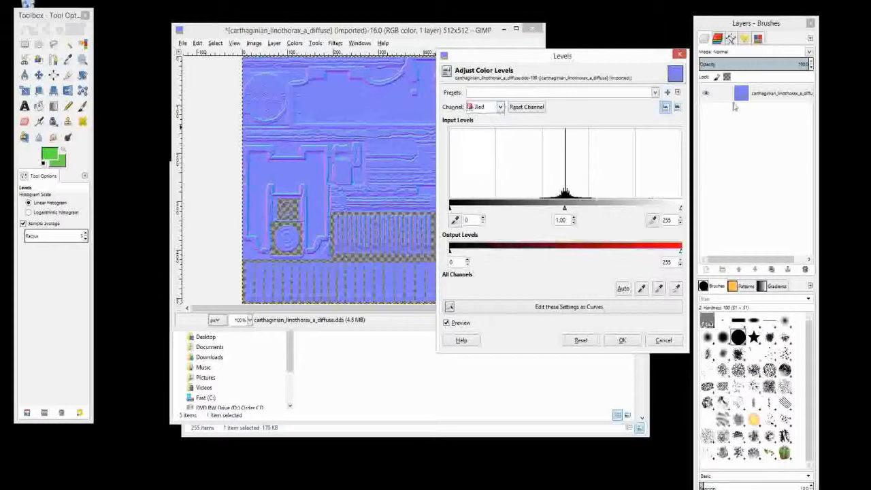
{"action": "mouse_move", "coordinate": [659, 119]}
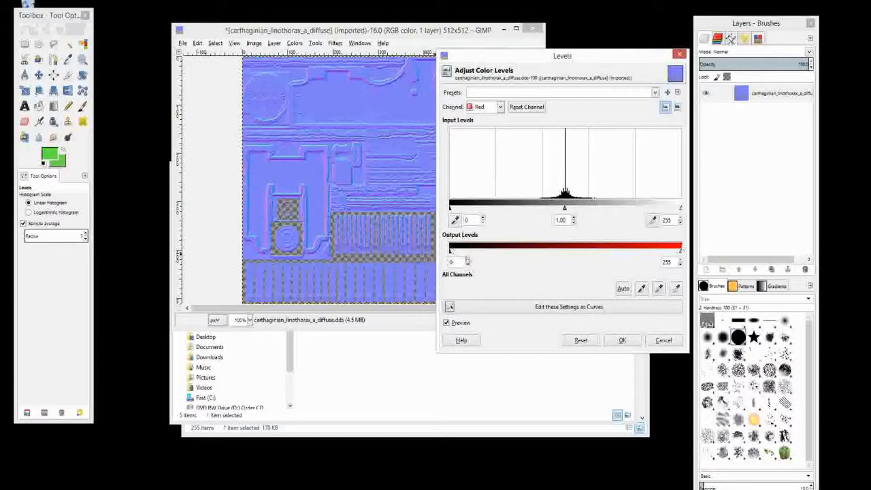
{"action": "left_click_drag", "start_coordinate": [451, 251], "coordinate": [542, 251]}
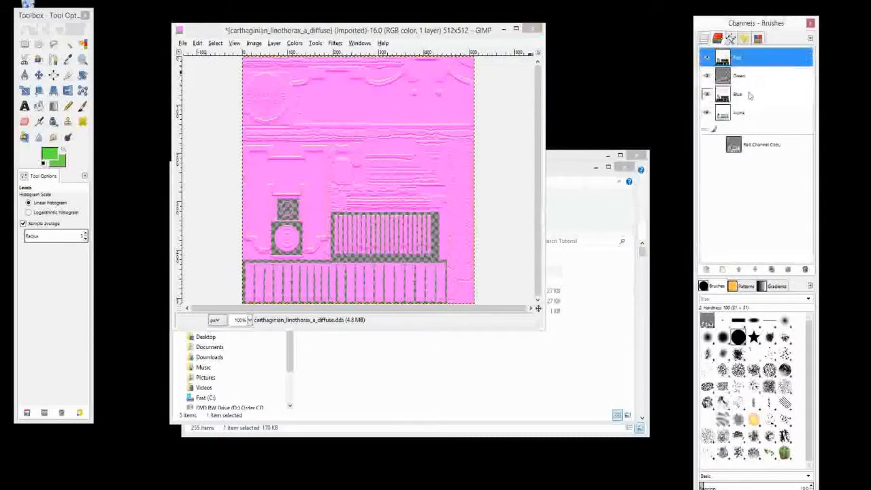
Select the Blue channel and set its Levels white output slider to 0.
{"action": "left_click", "coordinate": [749, 94]}
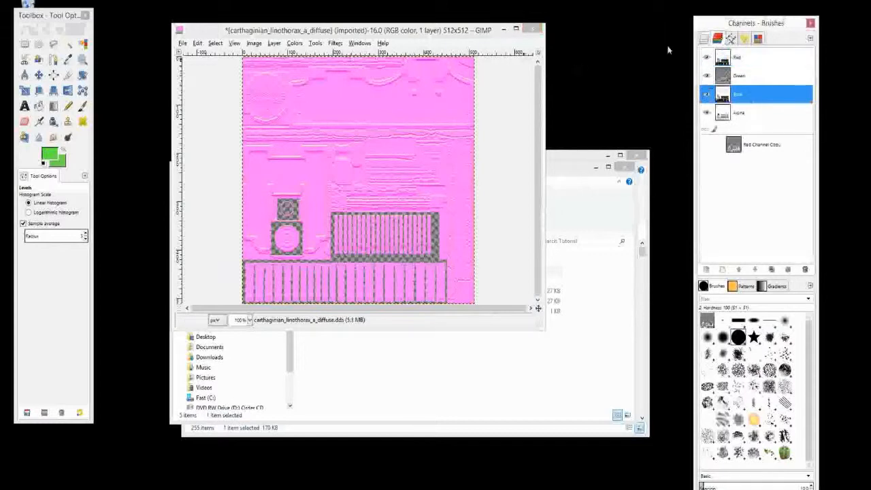
{"action": "left_click", "coordinate": [295, 43]}
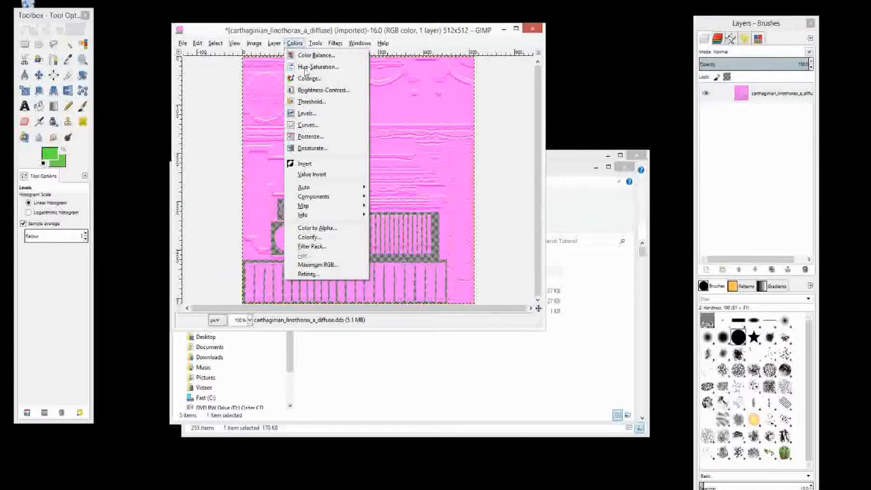
{"action": "left_click", "coordinate": [305, 113]}
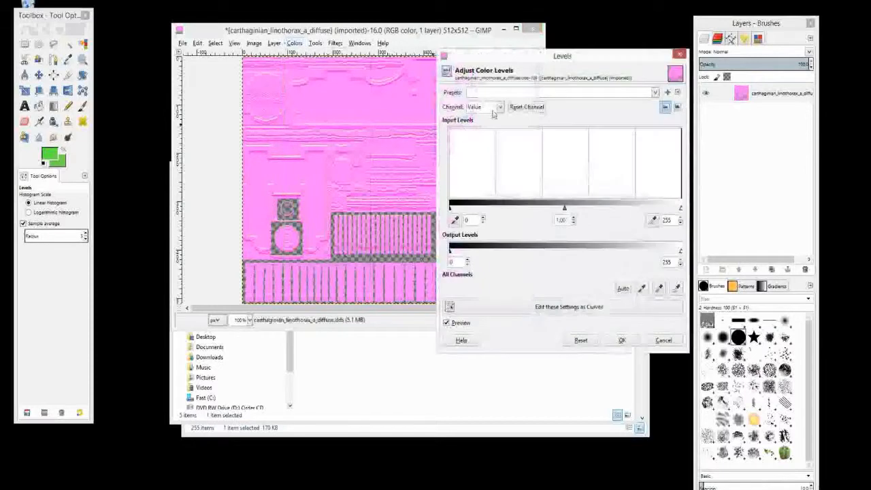
{"action": "left_click", "coordinate": [483, 107]}
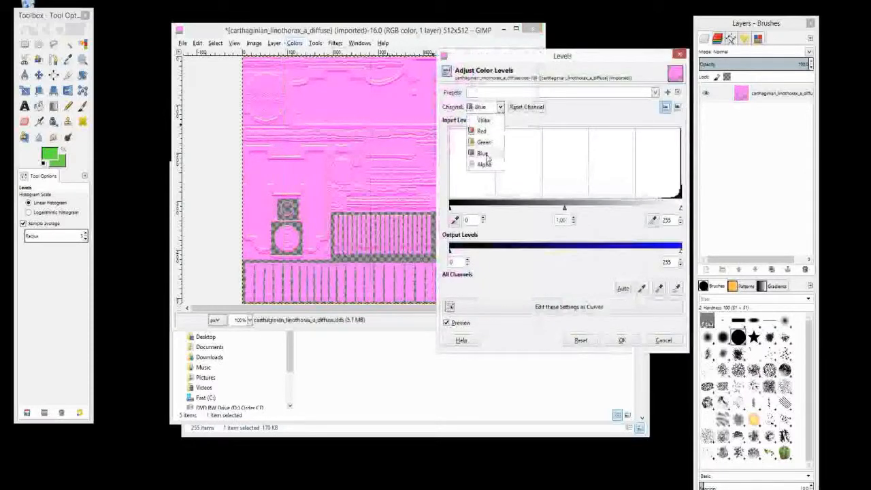
{"action": "left_click", "coordinate": [483, 153]}
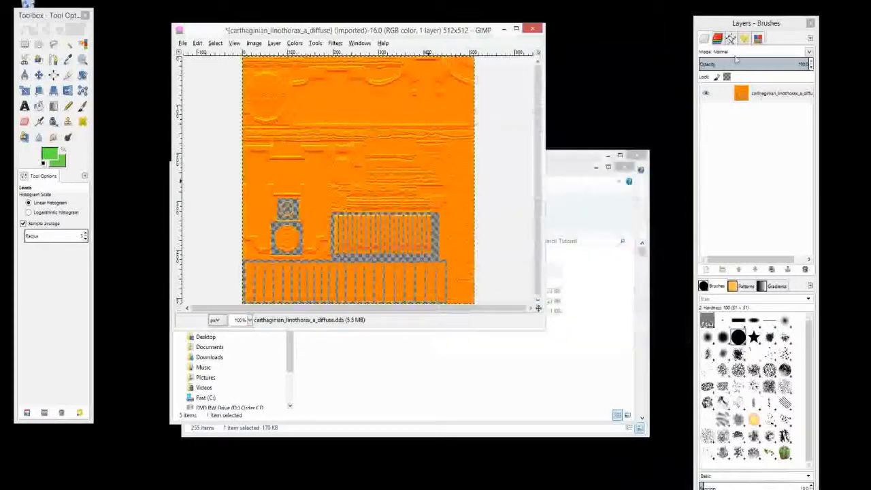
{"action": "left_click", "coordinate": [718, 39]}
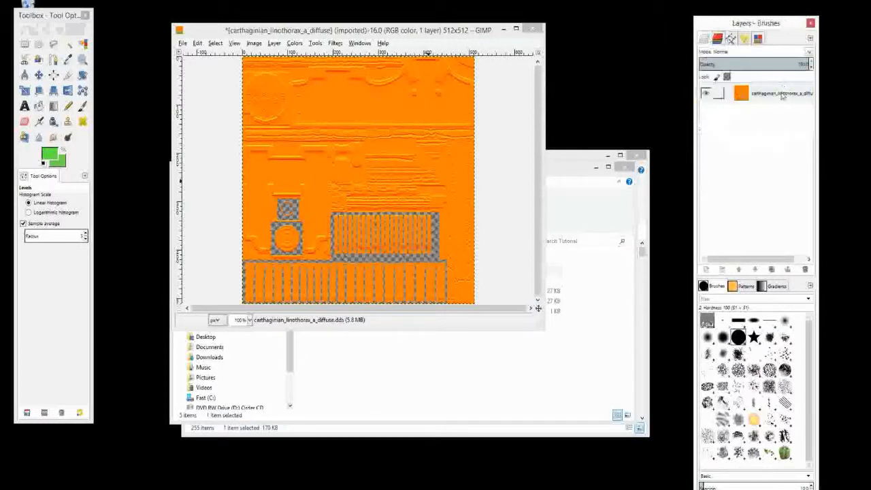
Add a layer mask from Red Channel Copy to the orange layer.
{"action": "left_click", "coordinate": [769, 94]}
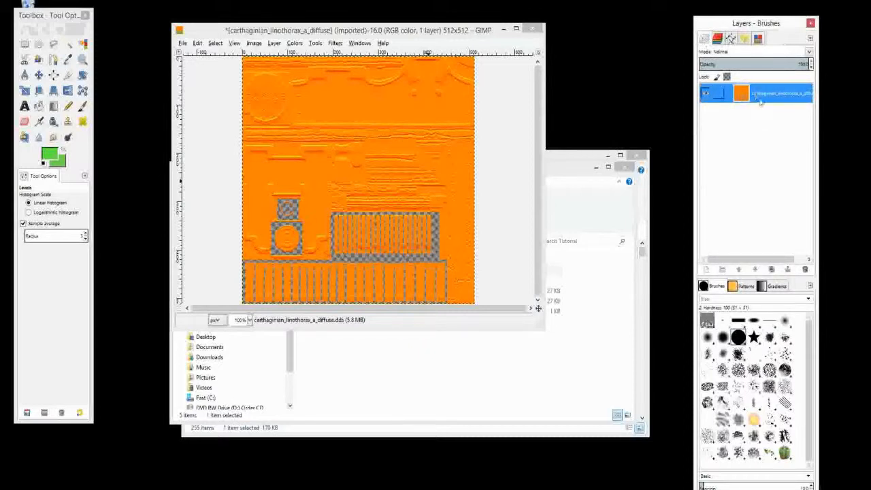
{"action": "right_click", "coordinate": [780, 93]}
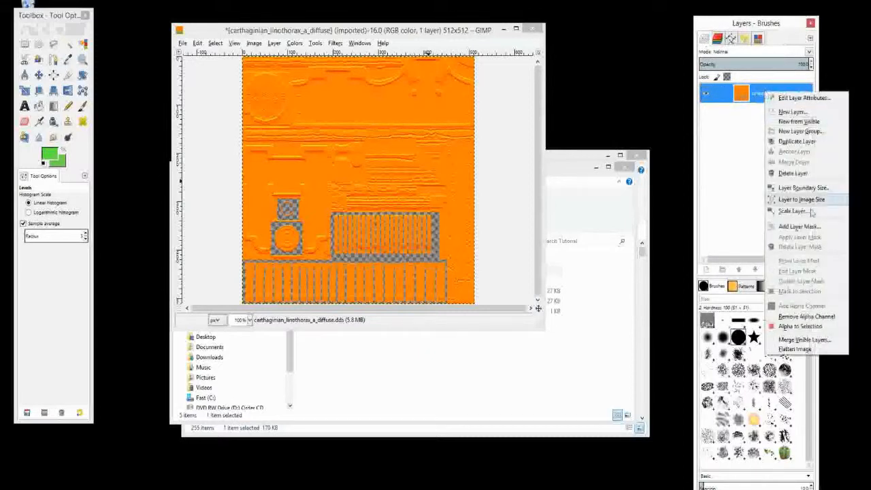
{"action": "mouse_move", "coordinate": [800, 227]}
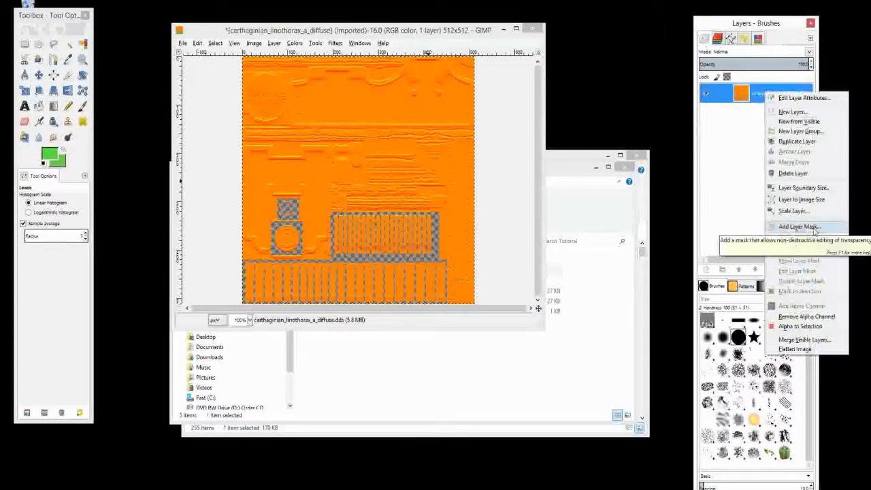
{"action": "left_click", "coordinate": [799, 226]}
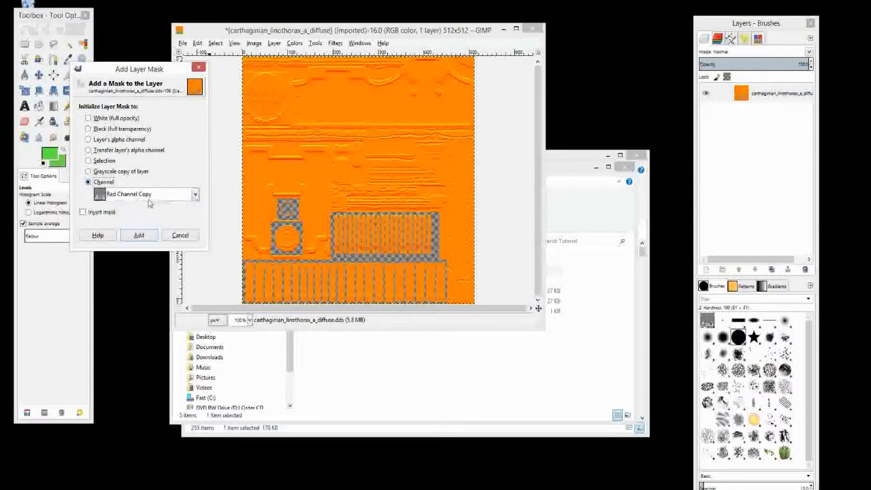
{"action": "left_click", "coordinate": [139, 235]}
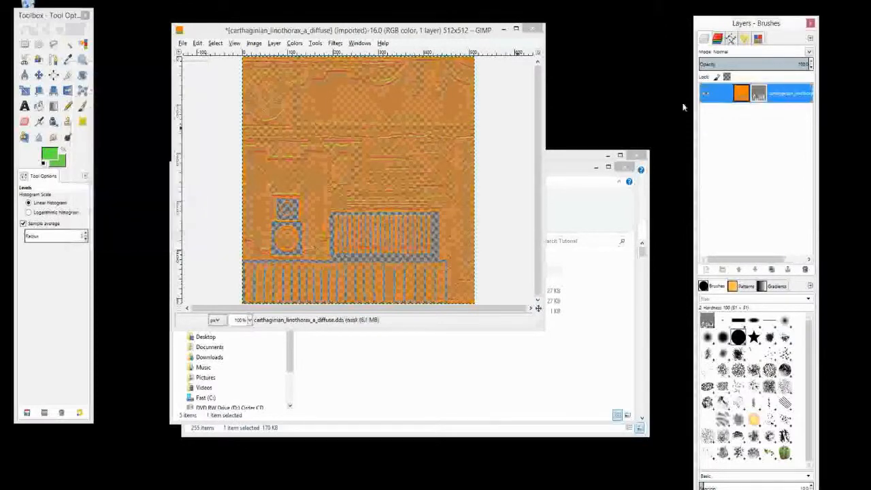
Merge the visible layers into one layer.
{"action": "right_click", "coordinate": [756, 94]}
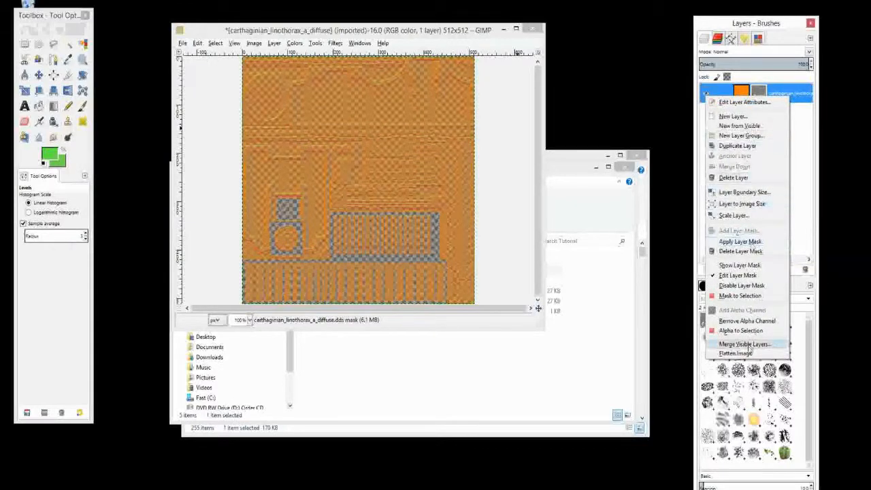
{"action": "left_click", "coordinate": [745, 344]}
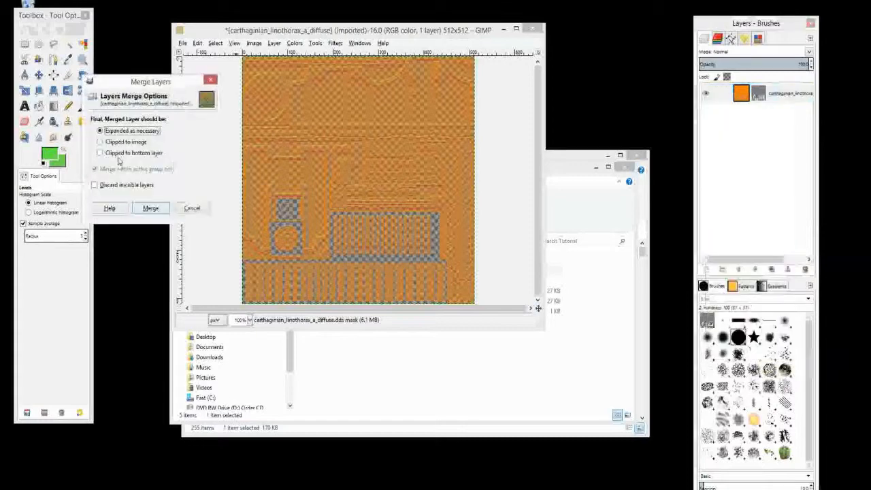
{"action": "left_click", "coordinate": [150, 207]}
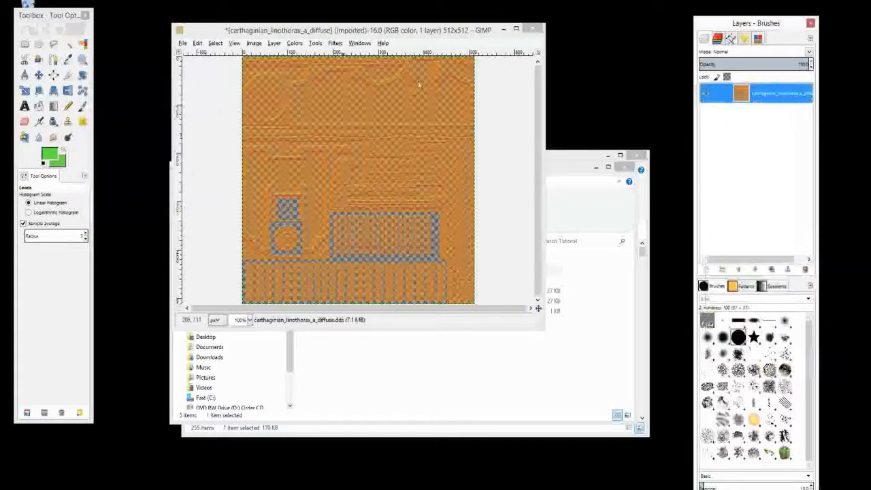
Open File > Export As and set the file type to DDS image.
{"action": "left_click", "coordinate": [182, 43]}
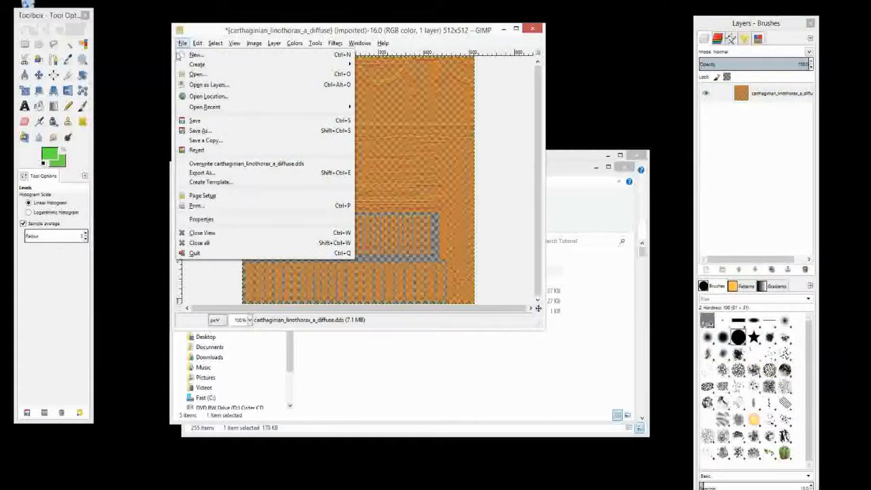
{"action": "mouse_move", "coordinate": [201, 172]}
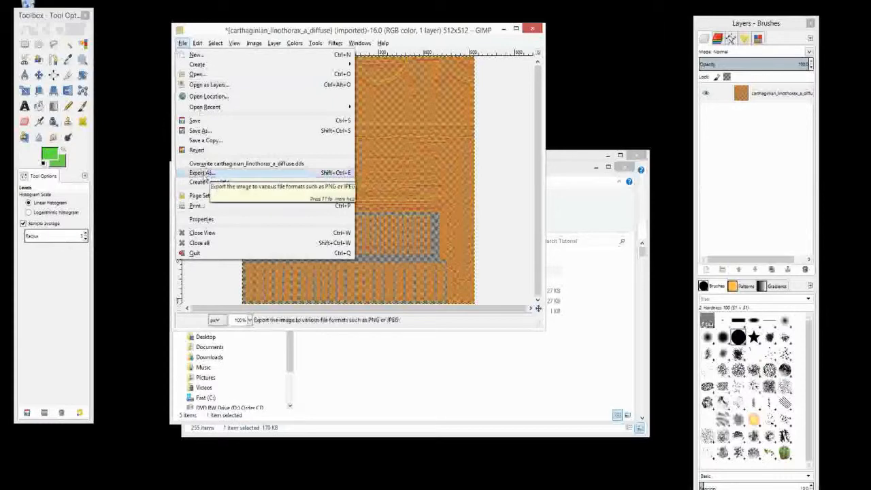
{"action": "left_click", "coordinate": [201, 172]}
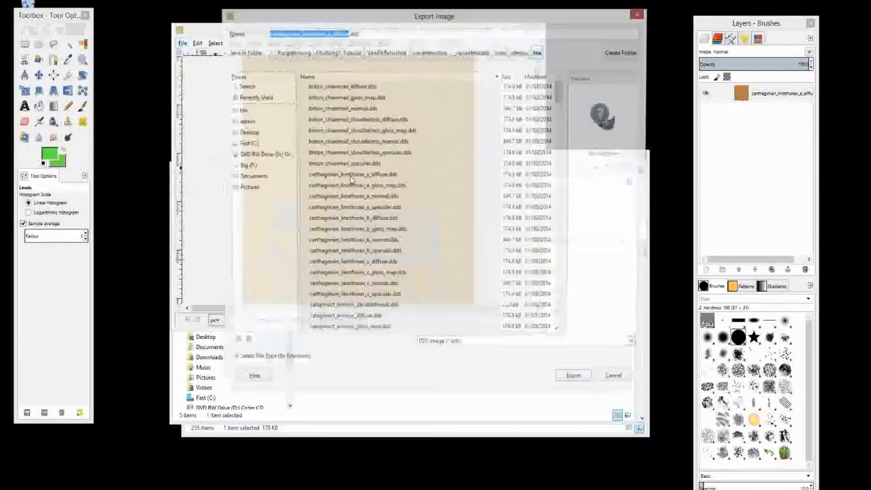
{"action": "left_click", "coordinate": [636, 346]}
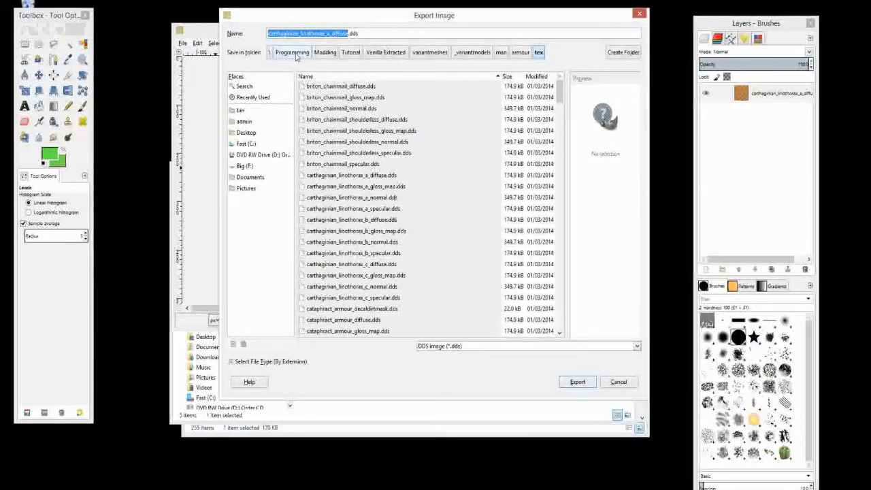
{"action": "mouse_move", "coordinate": [286, 63]}
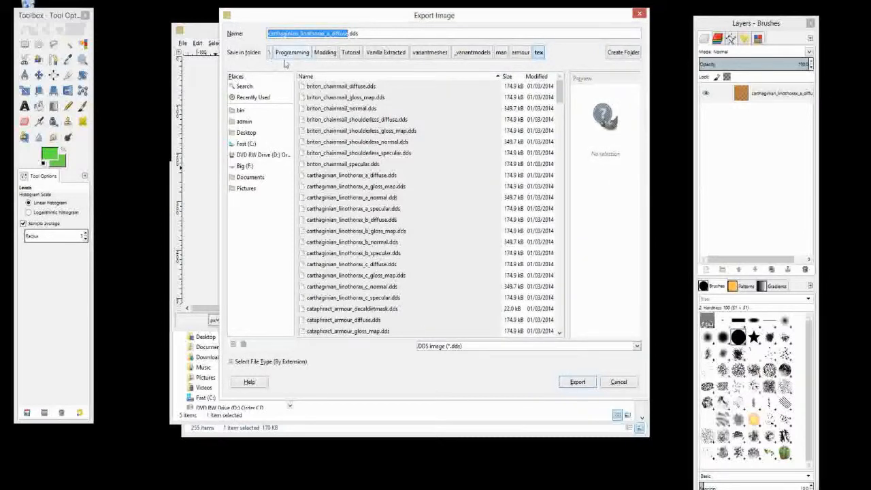
{"action": "mouse_move", "coordinate": [398, 57]}
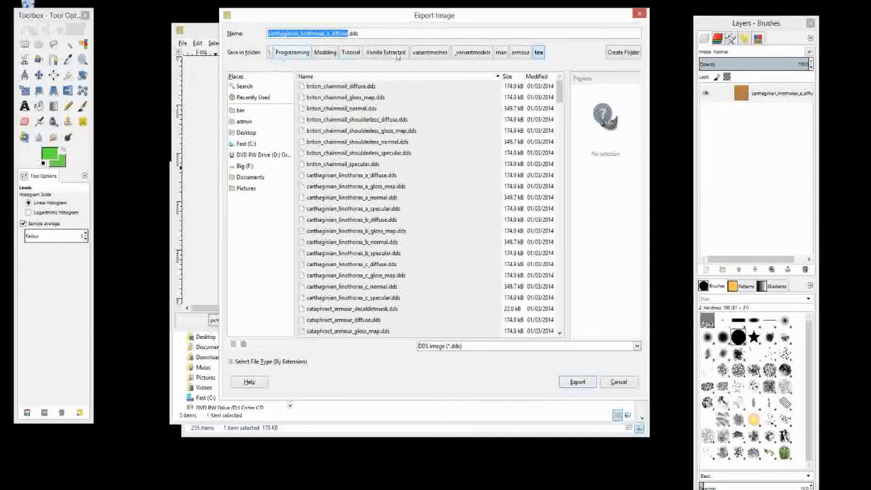
Browse to the WIP _variantmodels folder and rename the export to tutorial_linothorax_a_normal.dds.
{"action": "left_click", "coordinate": [351, 51]}
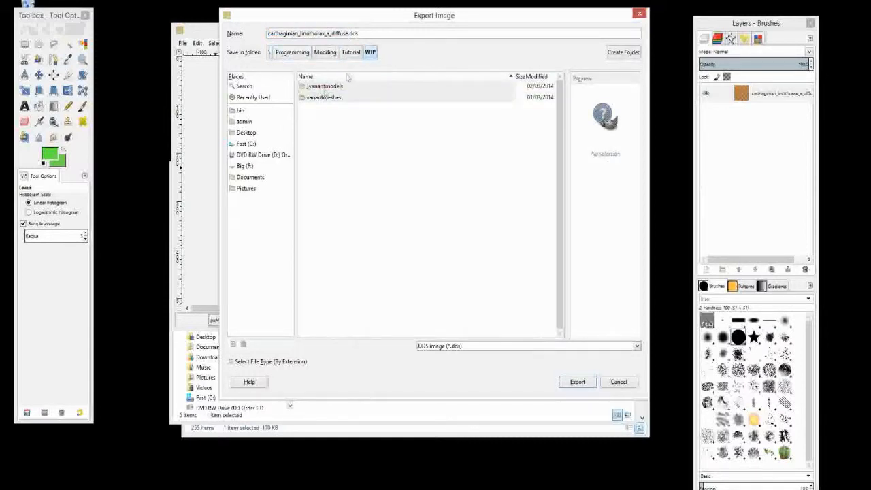
{"action": "double_click", "coordinate": [324, 87]}
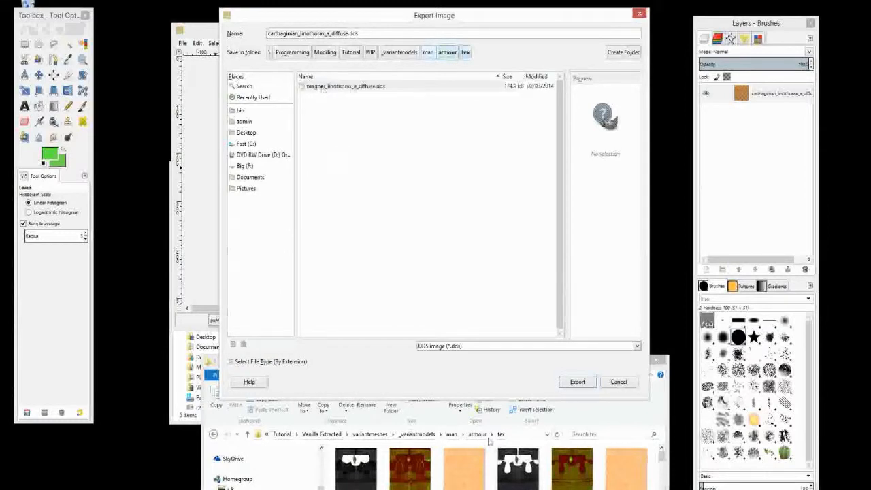
{"action": "mouse_move", "coordinate": [525, 336]}
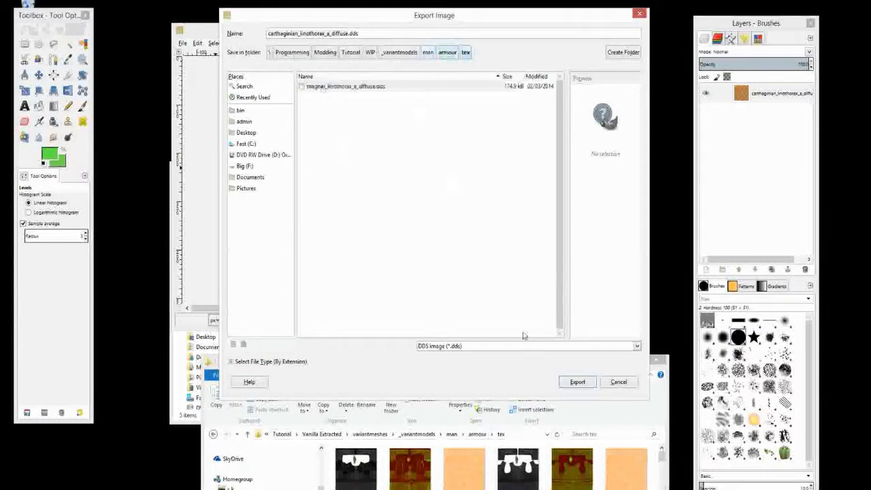
{"action": "mouse_move", "coordinate": [375, 131]}
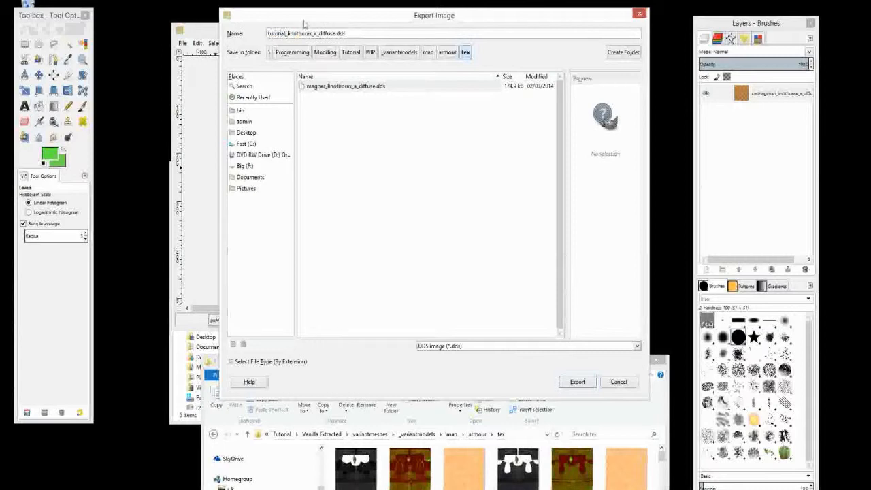
{"action": "double_click", "coordinate": [327, 32]}
{"action": "type", "text": "normal"}
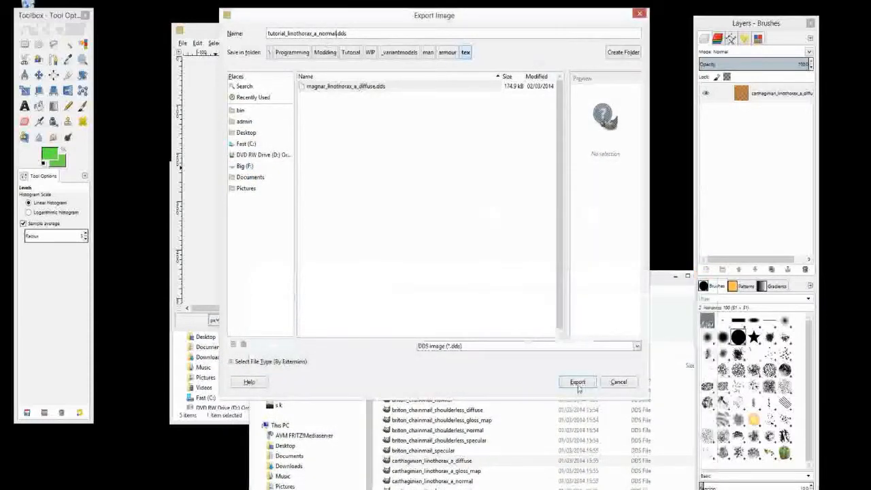
Export tutorial_linothorax_a_normal.dds with BC3 / DXT5 compression and Generate mipmaps.
{"action": "left_click", "coordinate": [577, 382]}
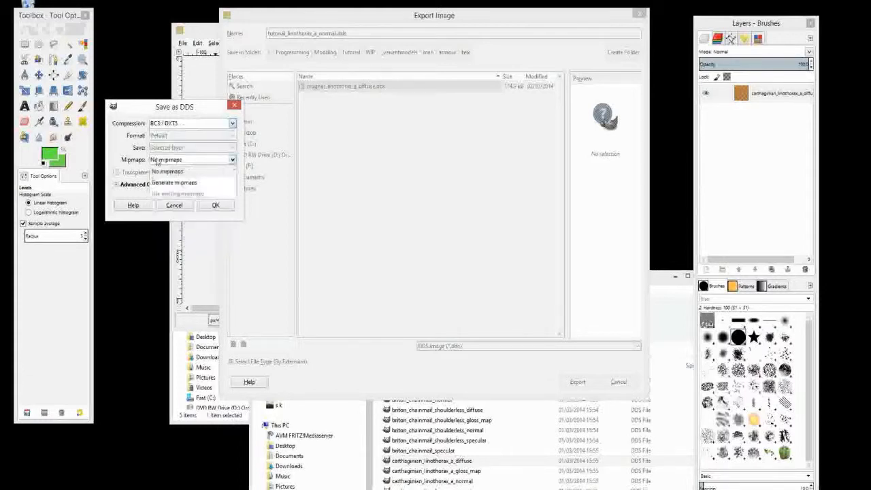
{"action": "left_click", "coordinate": [174, 183]}
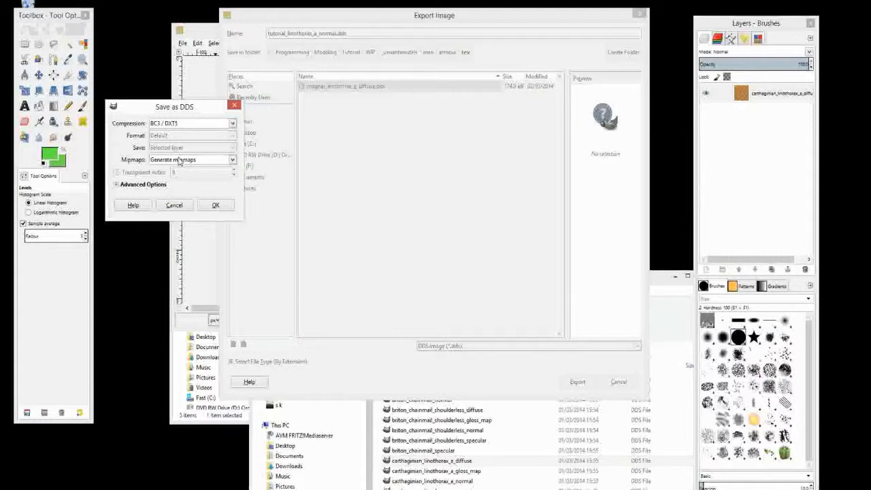
{"action": "mouse_move", "coordinate": [223, 209]}
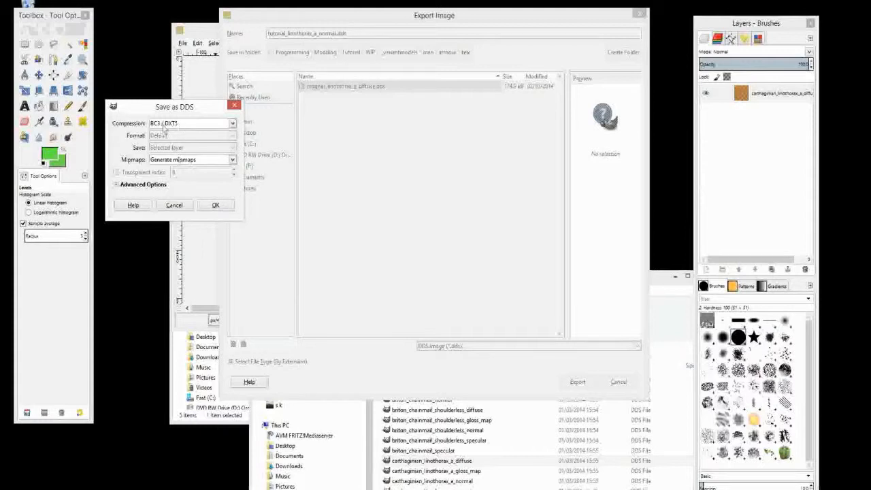
{"action": "left_click", "coordinate": [216, 205]}
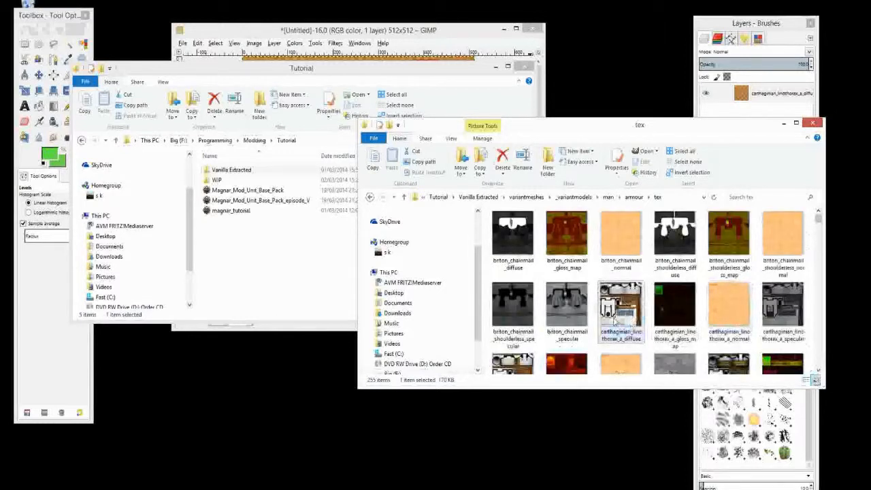
{"action": "mouse_move", "coordinate": [620, 309]}
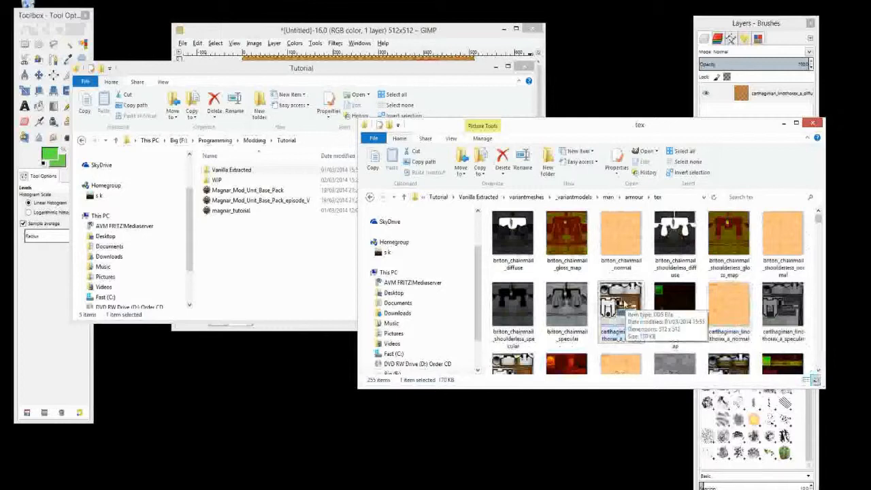
Inspect the original normal map, then browse Tutorial to WIP > _variantmodels > man > armour > tex.
{"action": "right_click", "coordinate": [620, 310]}
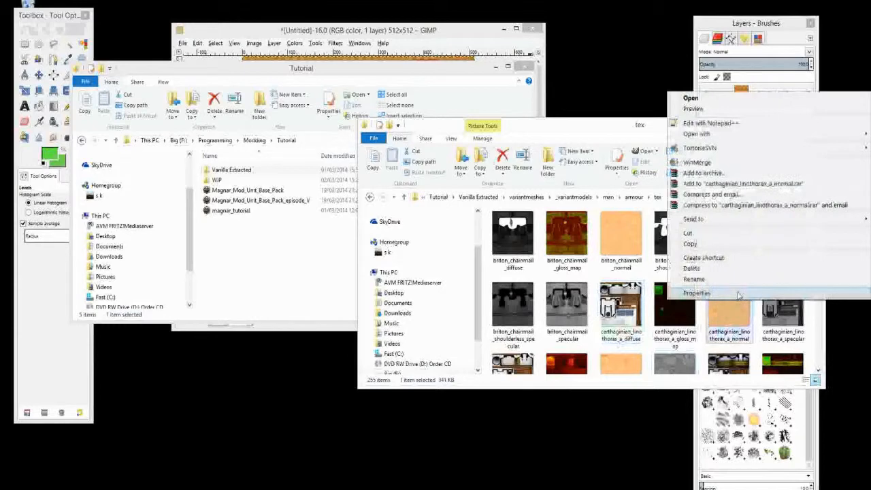
{"action": "left_click", "coordinate": [696, 293]}
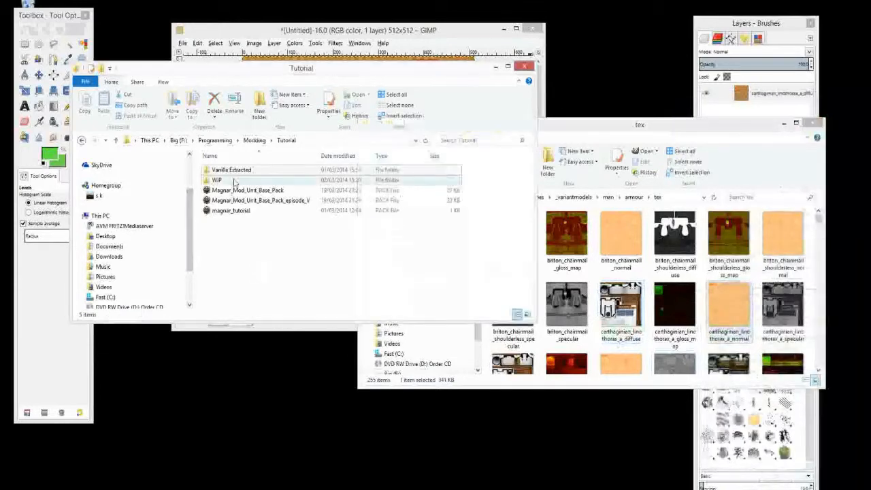
{"action": "double_click", "coordinate": [216, 180]}
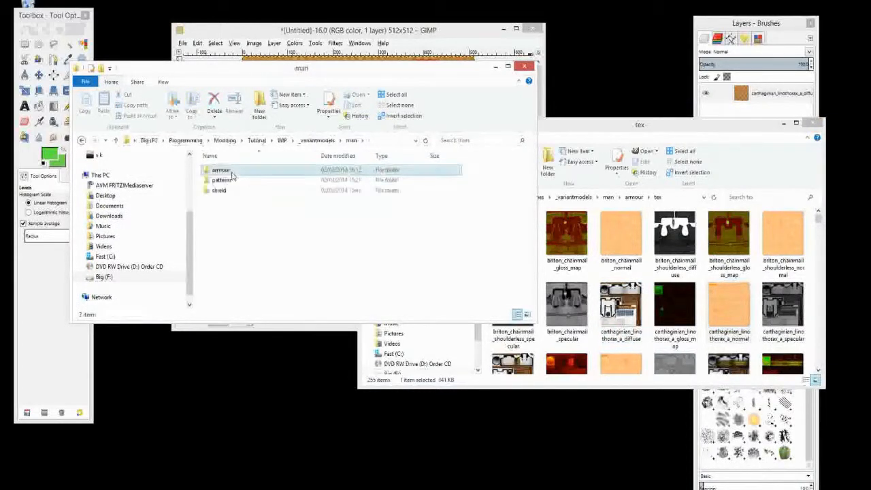
{"action": "double_click", "coordinate": [220, 169]}
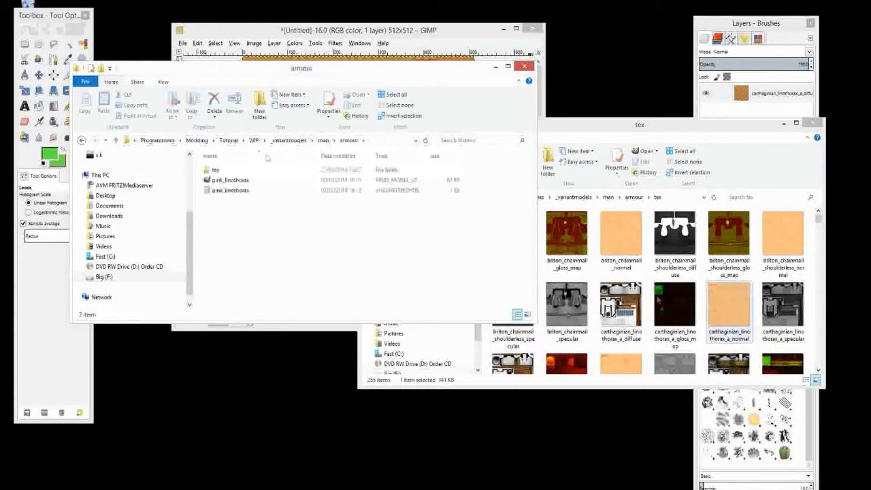
{"action": "double_click", "coordinate": [215, 170]}
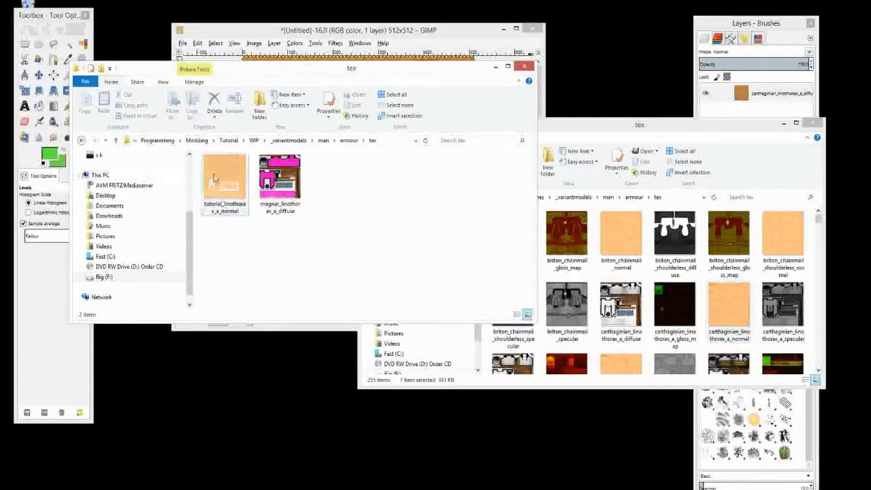
{"action": "mouse_move", "coordinate": [224, 175]}
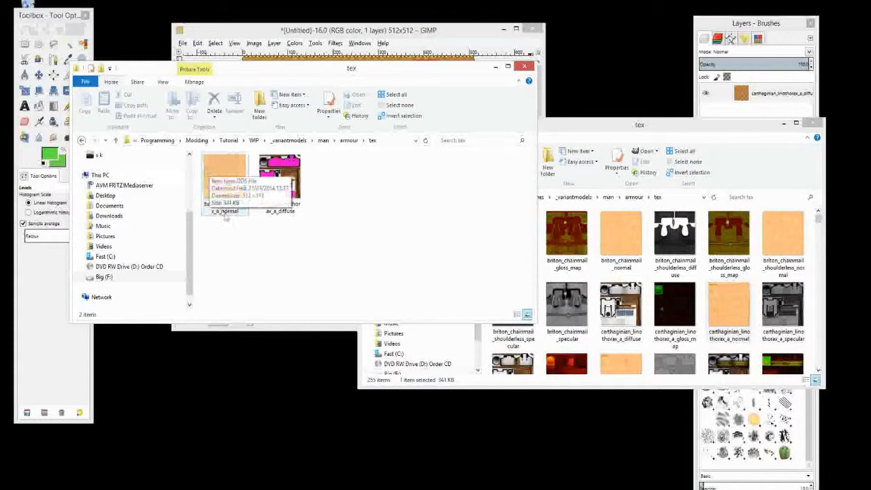
{"action": "right_click", "coordinate": [224, 184]}
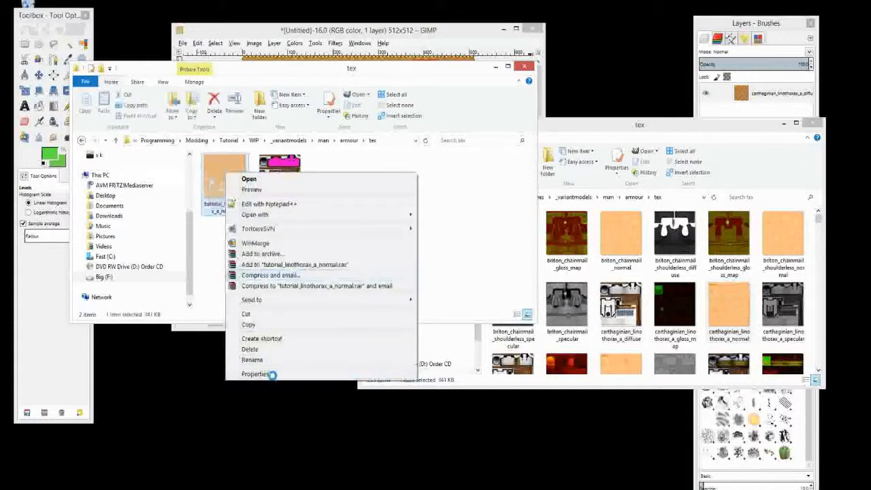
{"action": "left_click", "coordinate": [255, 374]}
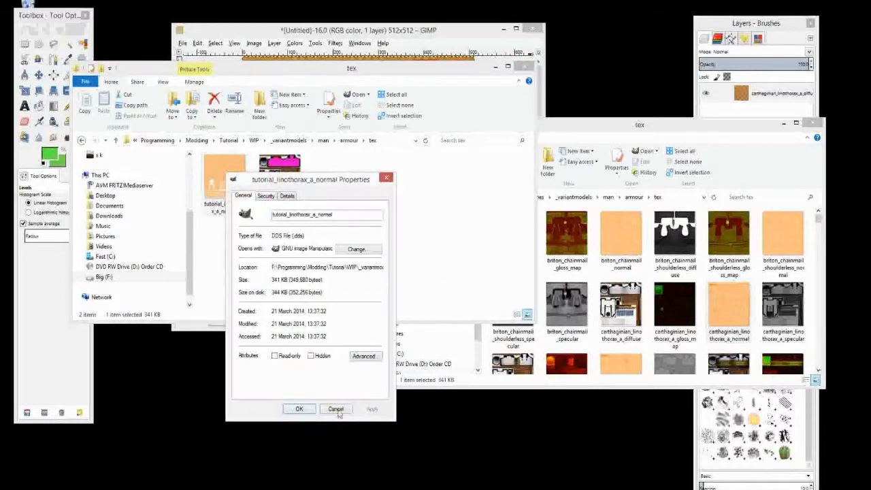
{"action": "left_click", "coordinate": [336, 409]}
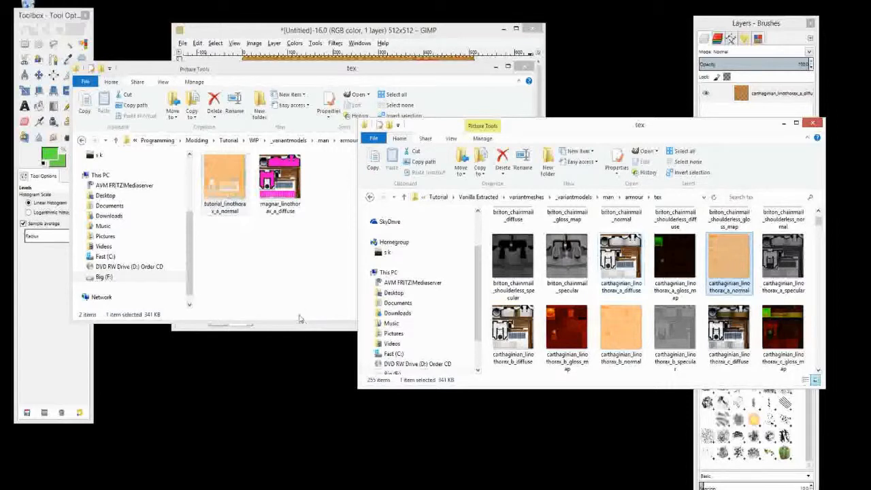
{"action": "mouse_move", "coordinate": [286, 309]}
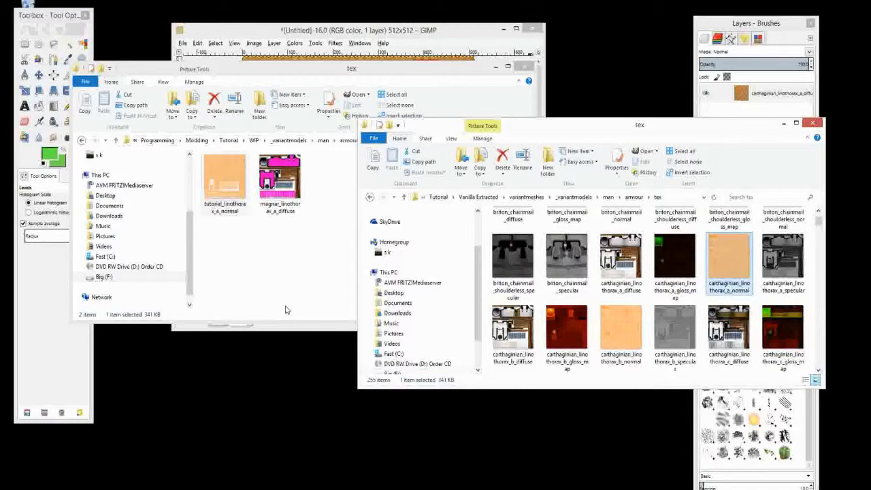
{"action": "mouse_move", "coordinate": [276, 306]}
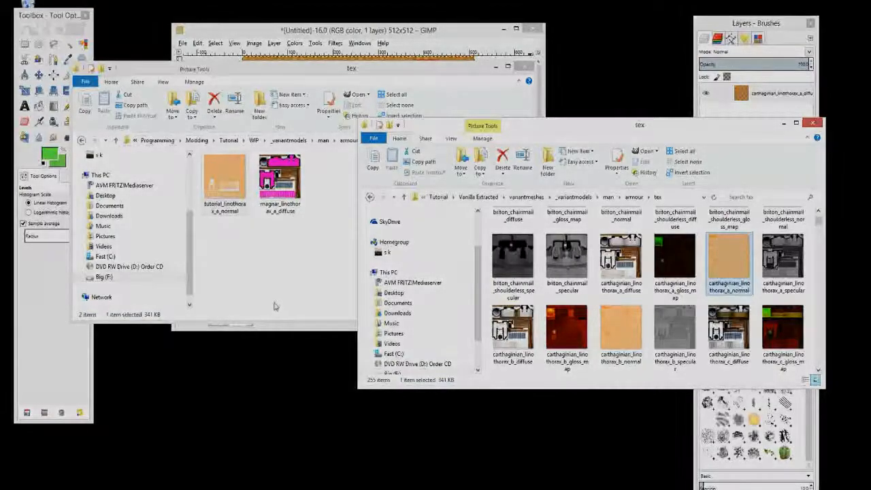